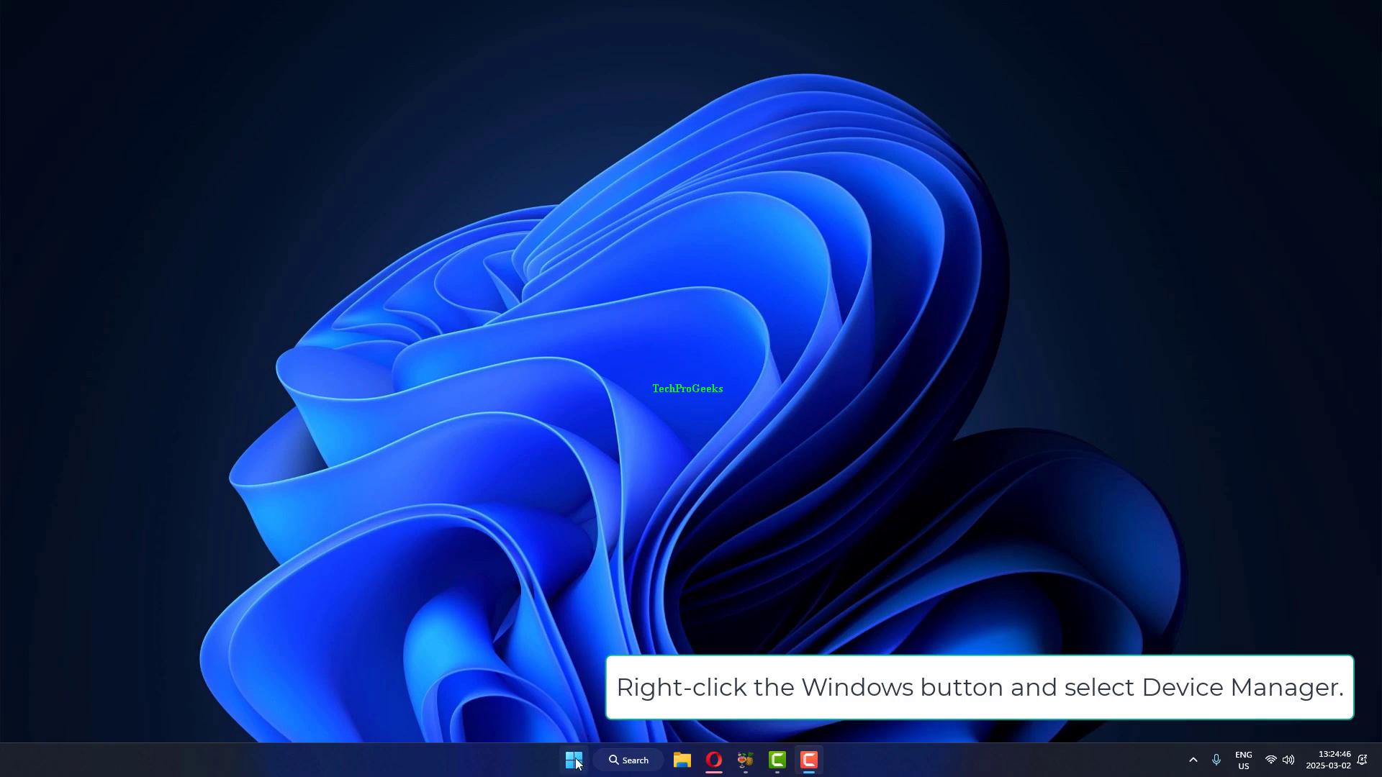
Open Device Manager, expand Display adapters and right-click Intel(R) UHD Graphics 630
right_click(574, 760)
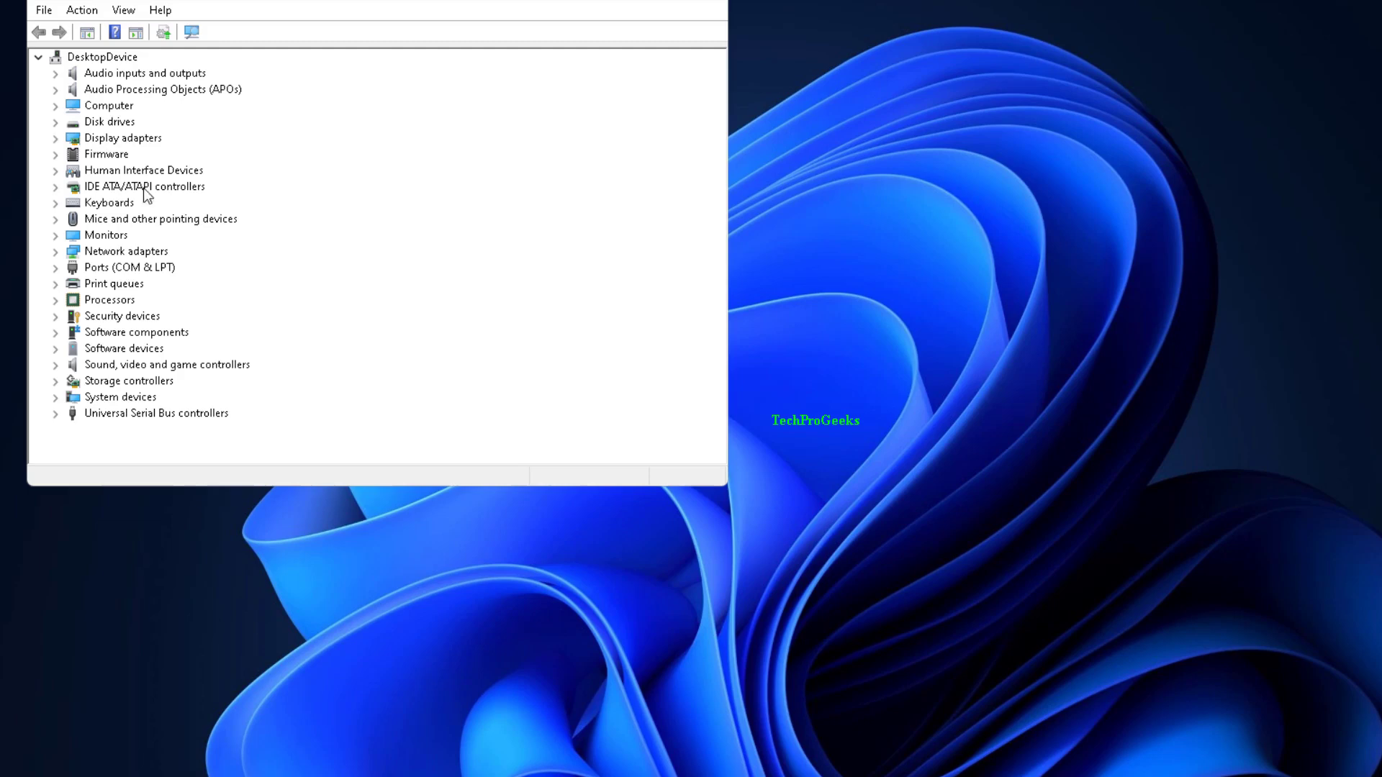
left_click(56, 138)
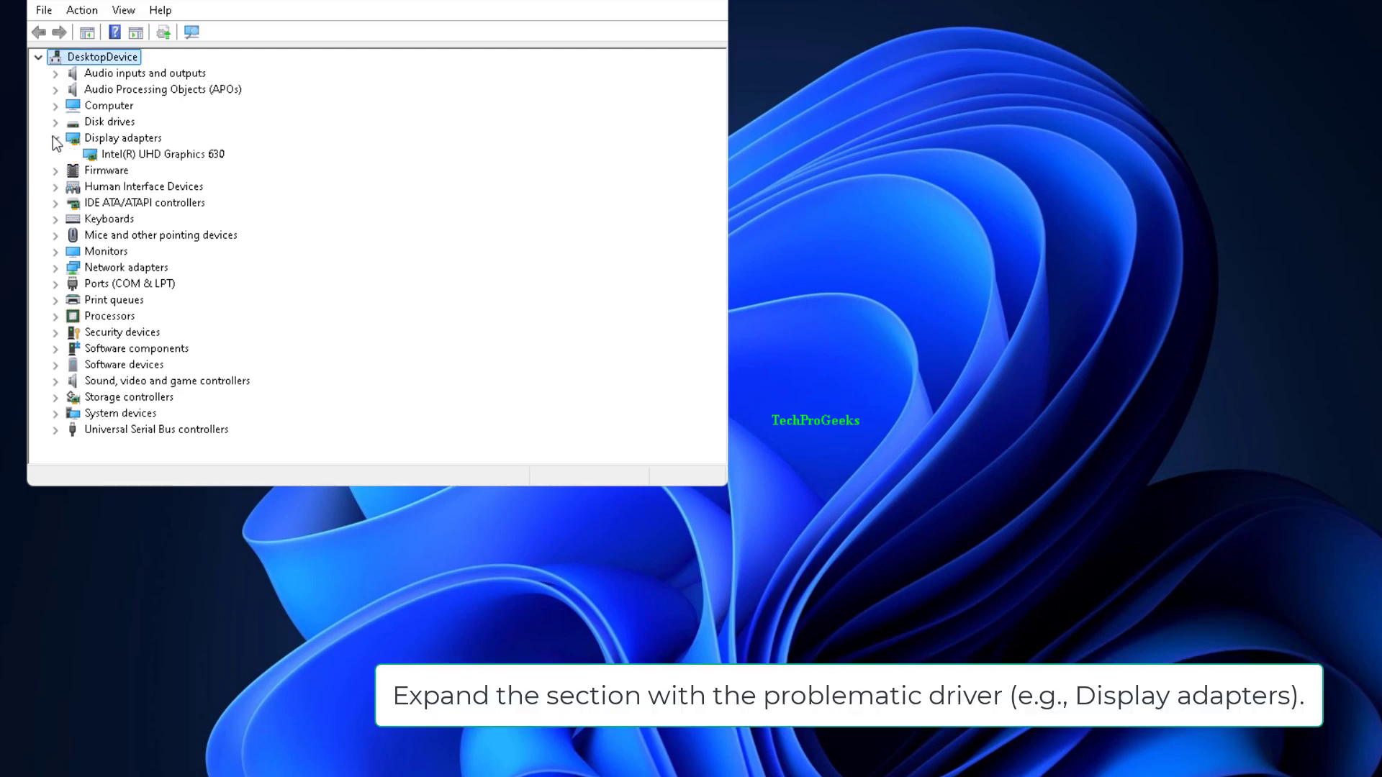
left_click(162, 154)
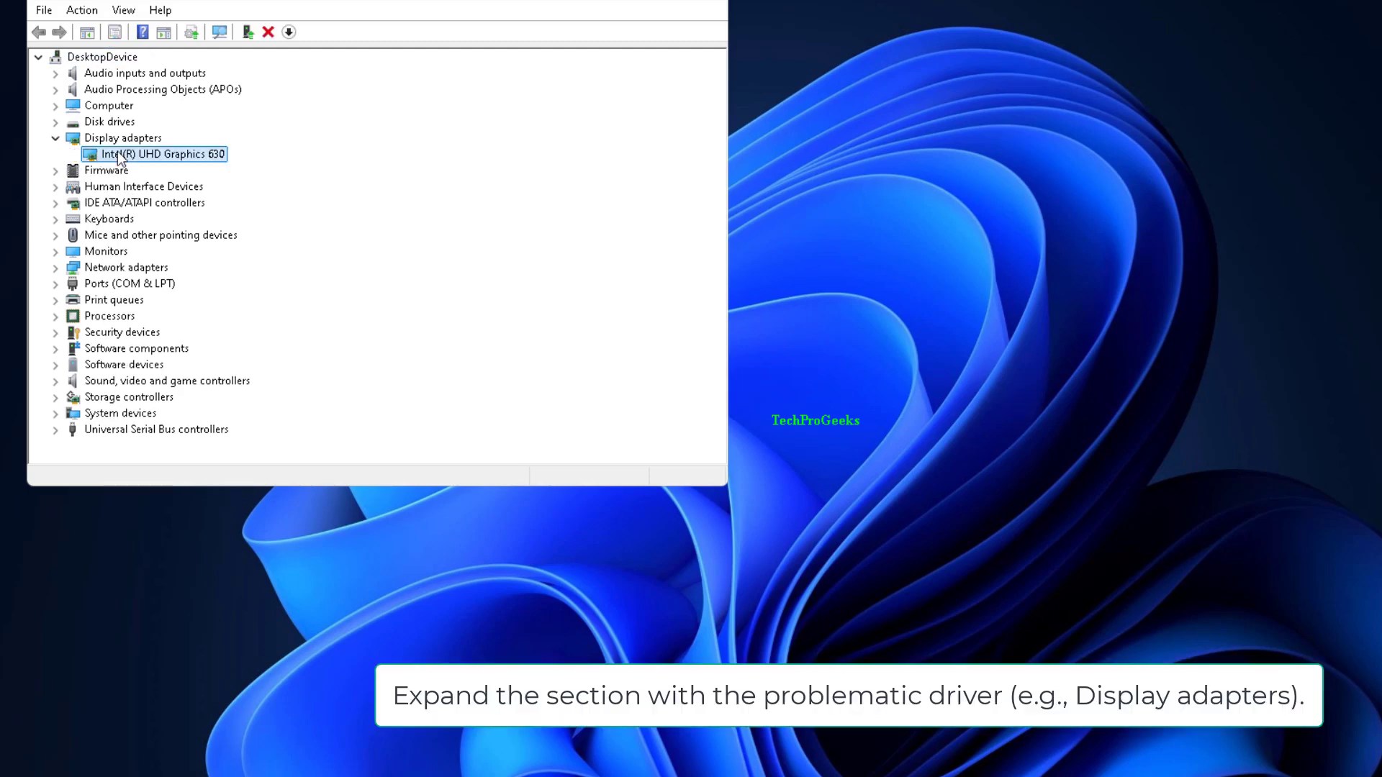
right_click(154, 153)
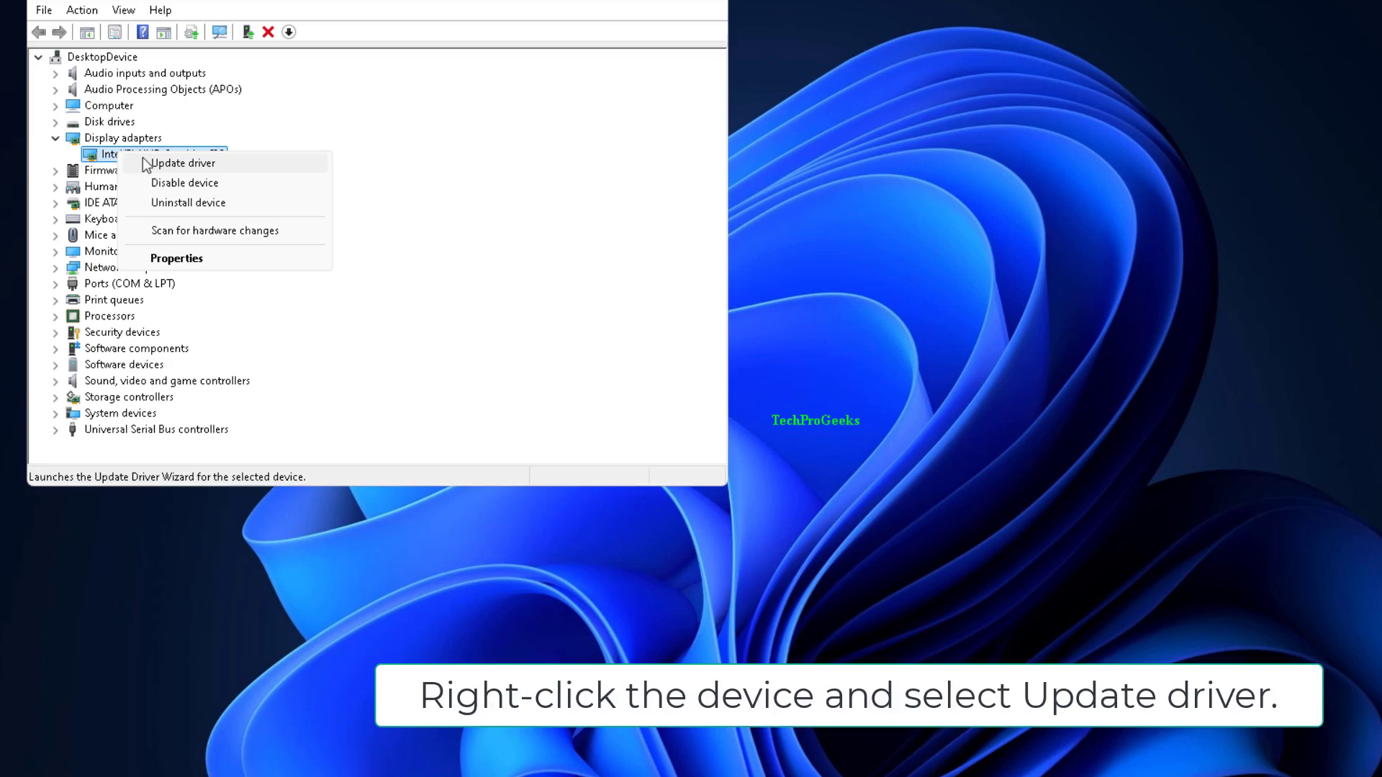
Search automatically for a UHD Graphics 630 driver (best already installed), then close Device Manager
left_click(181, 163)
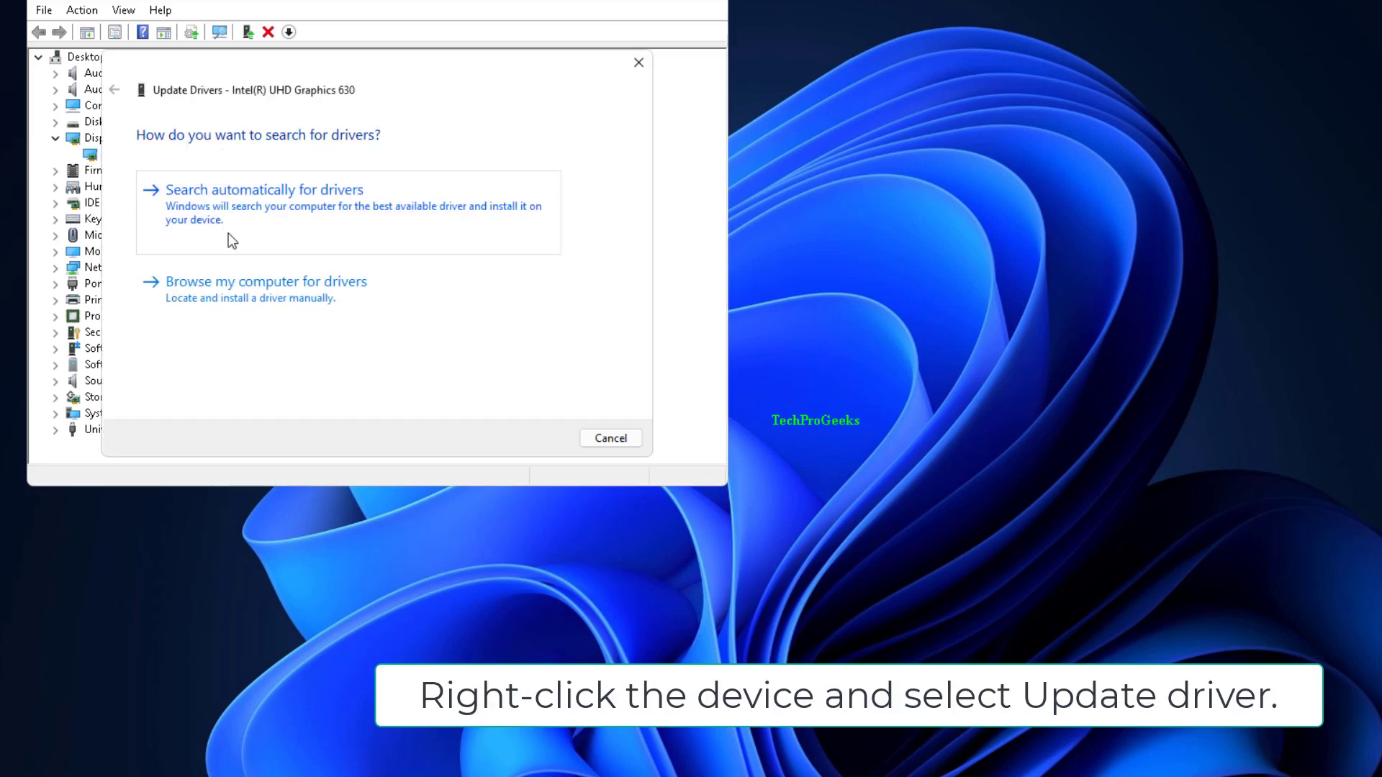
left_click(264, 189)
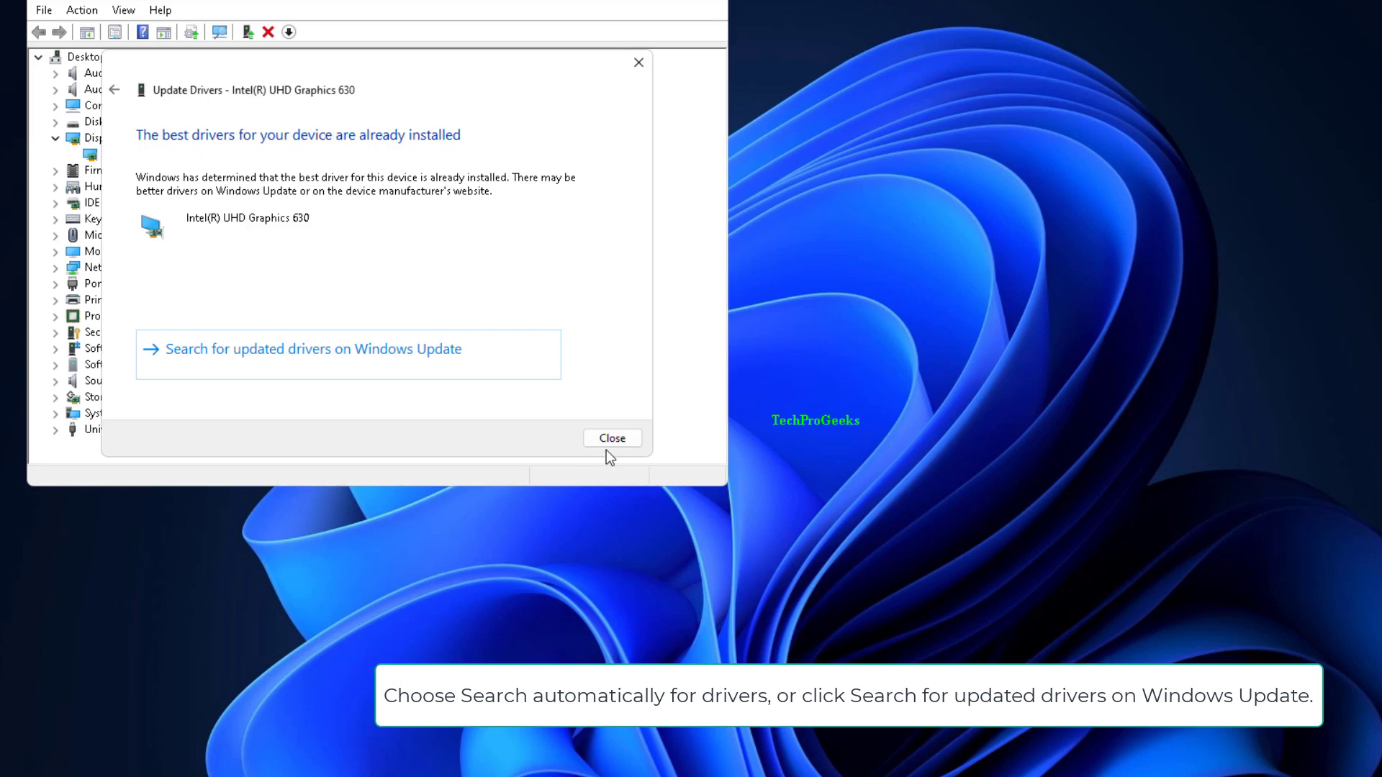
left_click(612, 439)
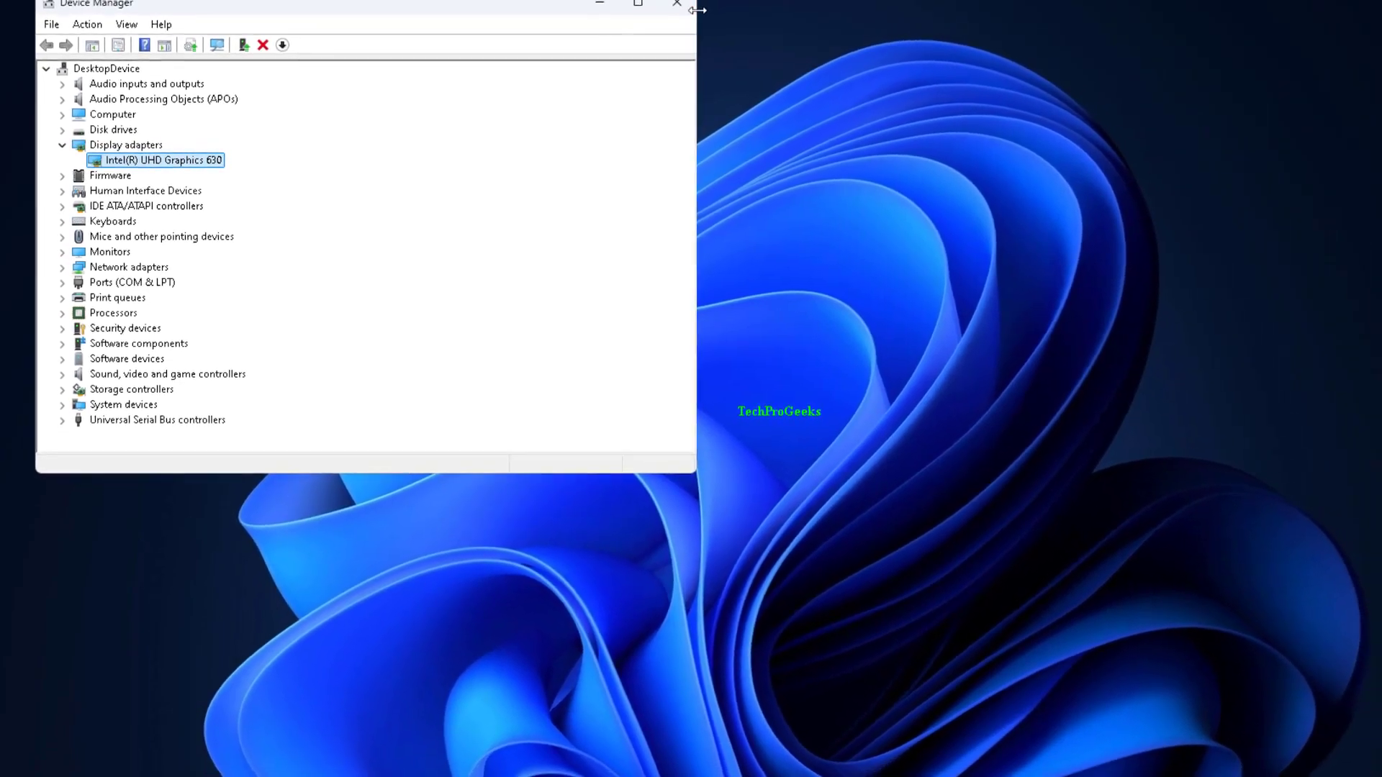
left_click_drag(352, 4, 352, 17)
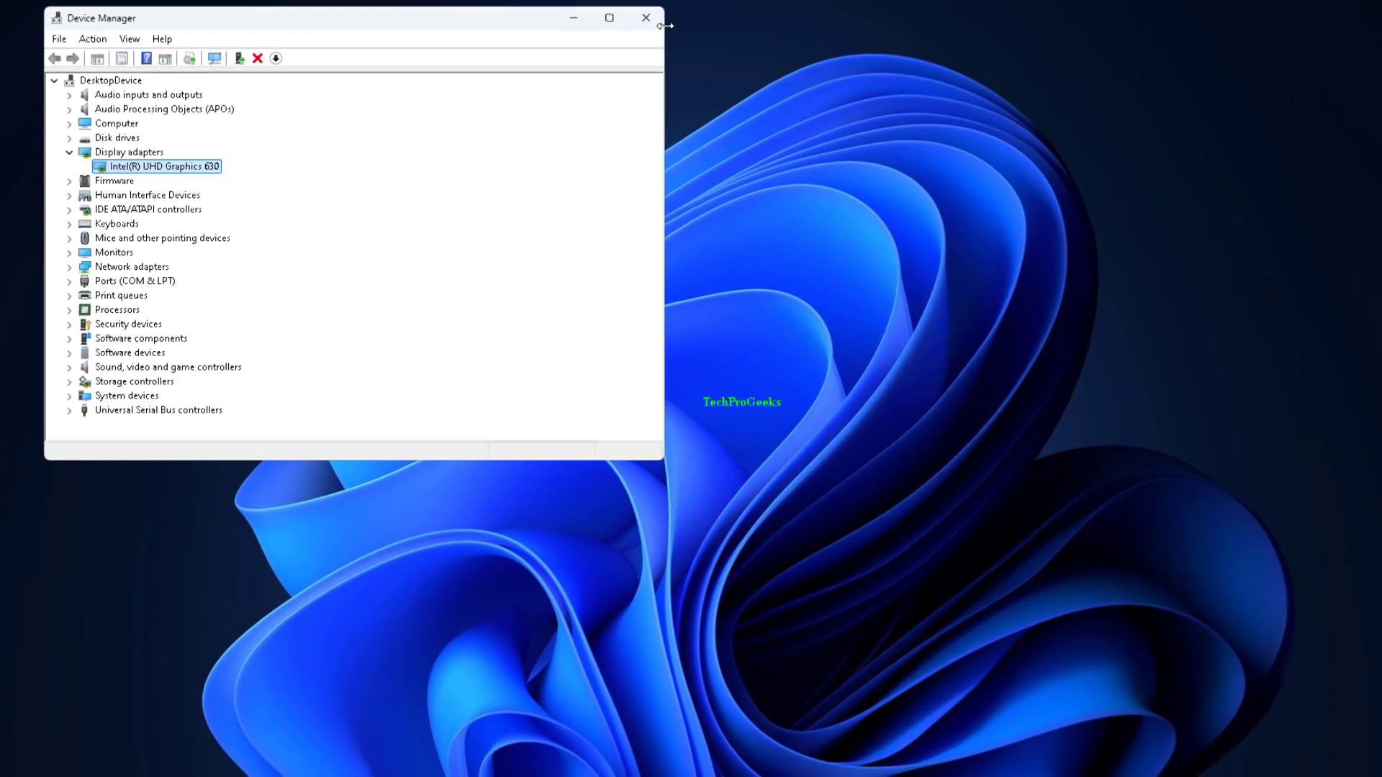
left_click(645, 17)
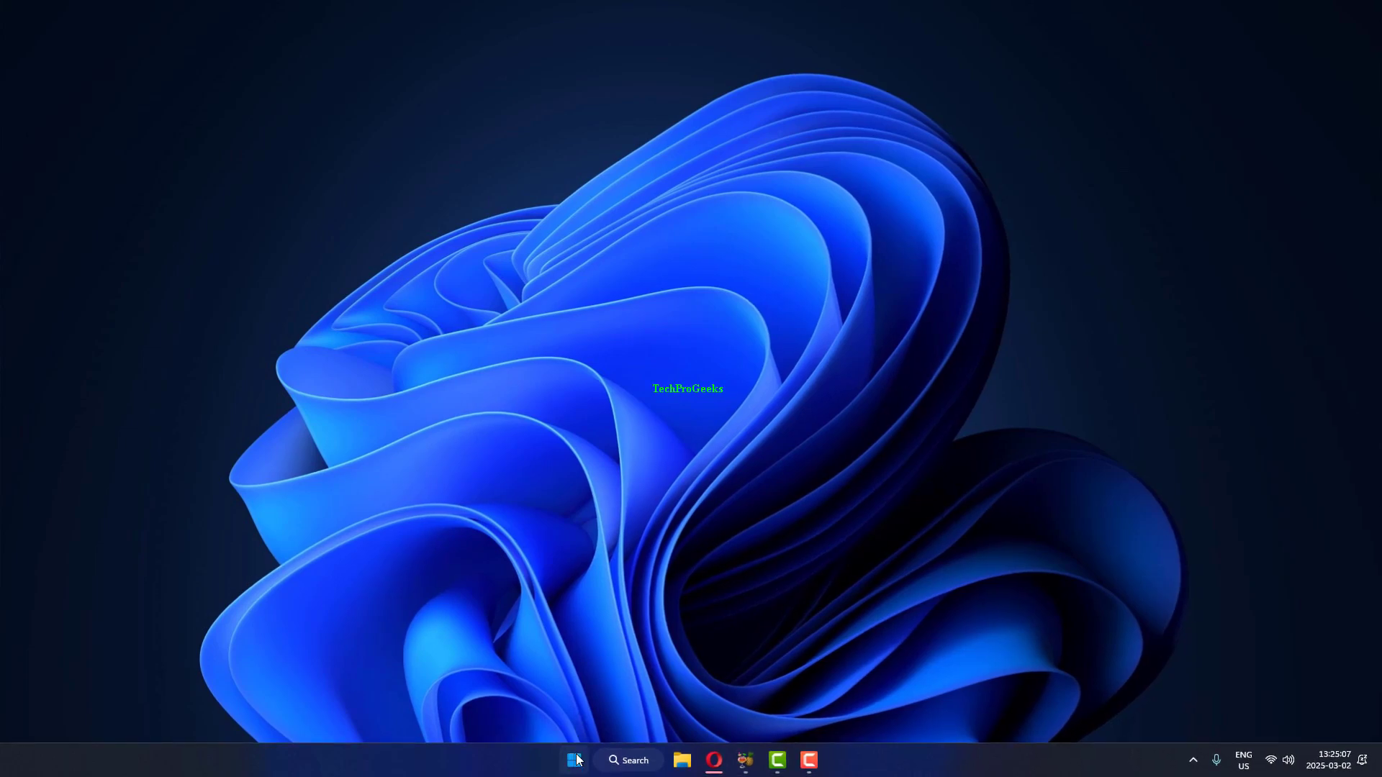
Launch Command Prompt as administrator from a Start menu search
left_click(573, 760)
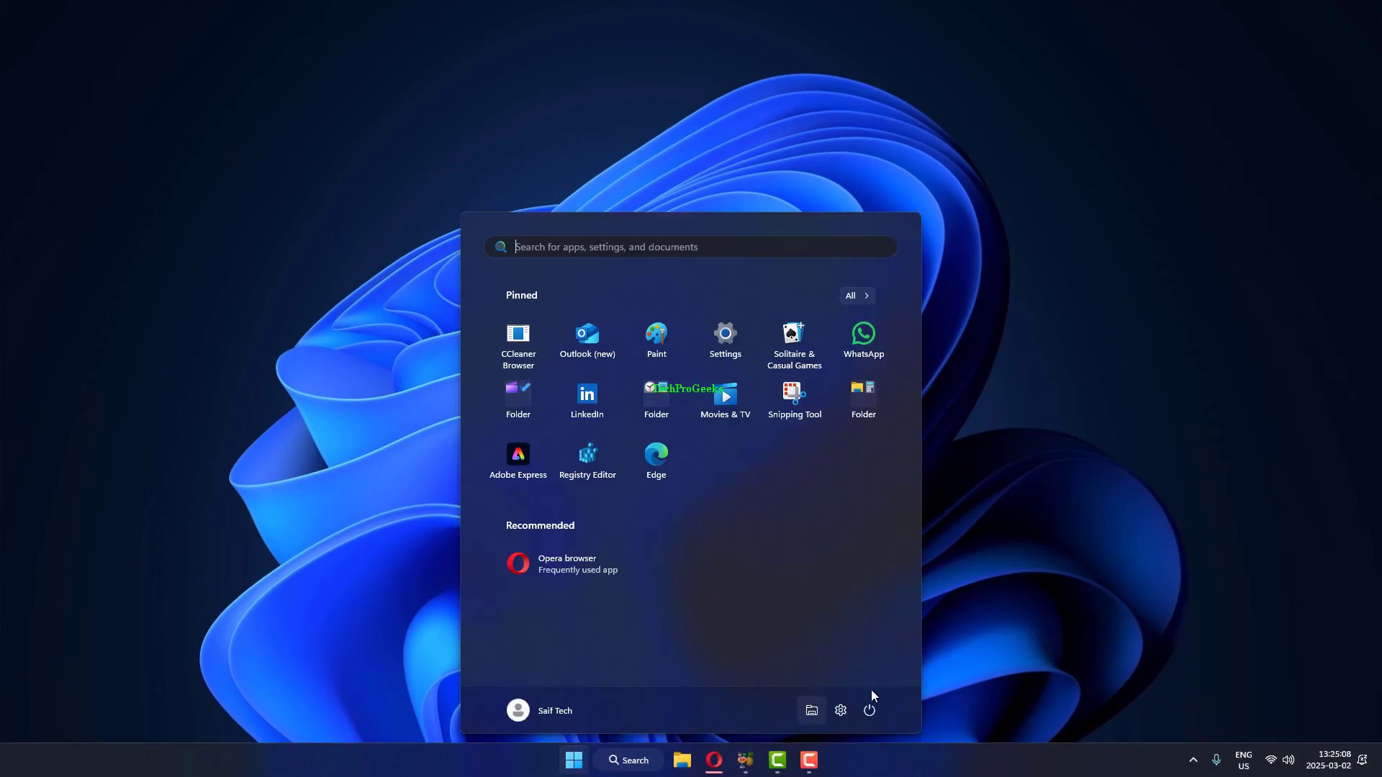
left_click(868, 710)
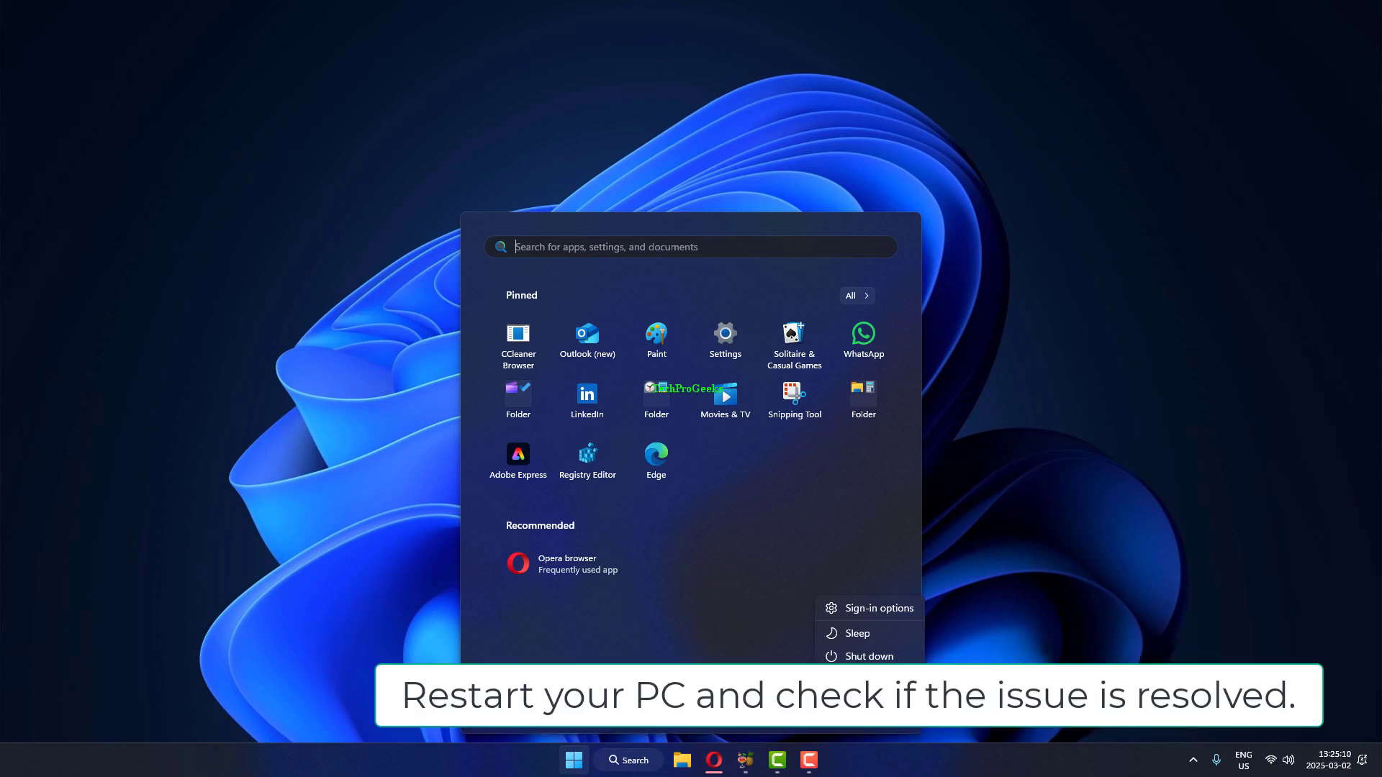
mouse_move(869, 655)
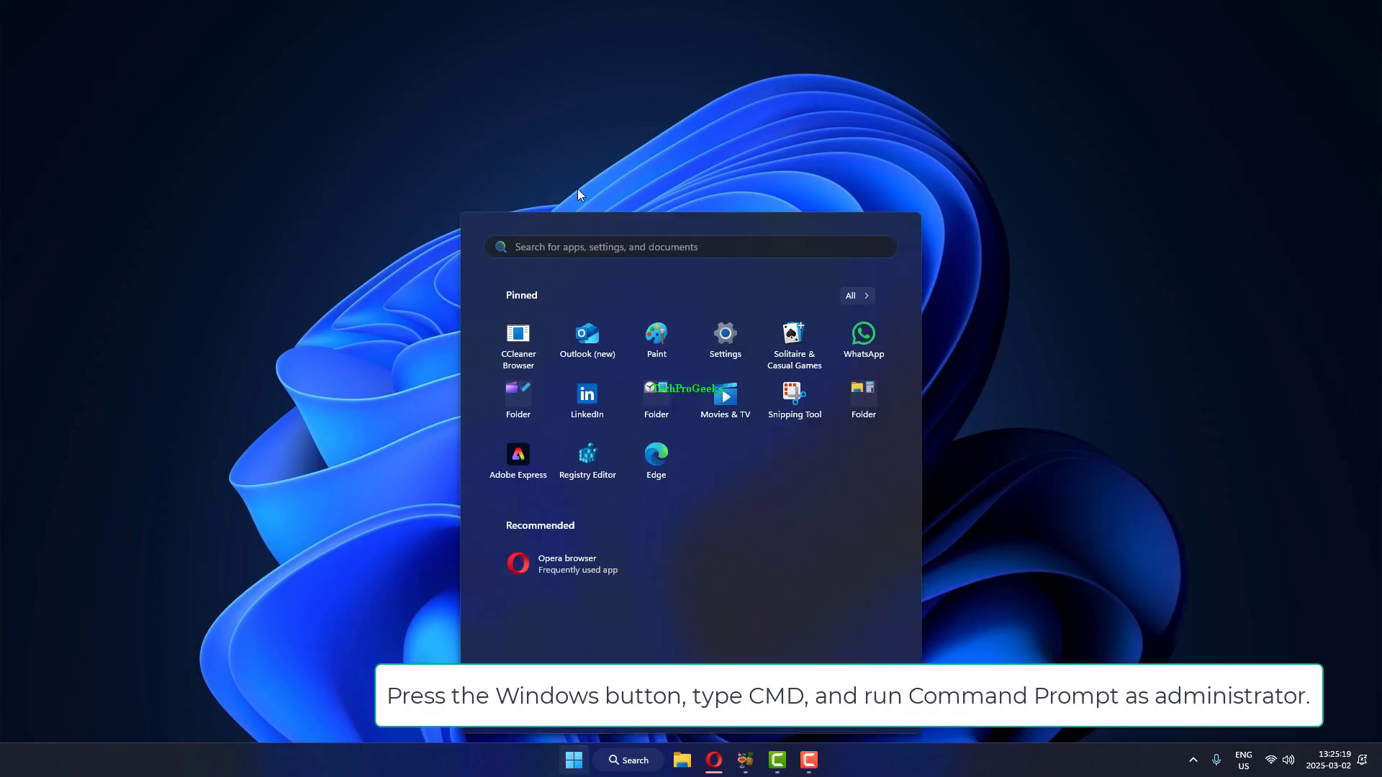
type("control Panel")
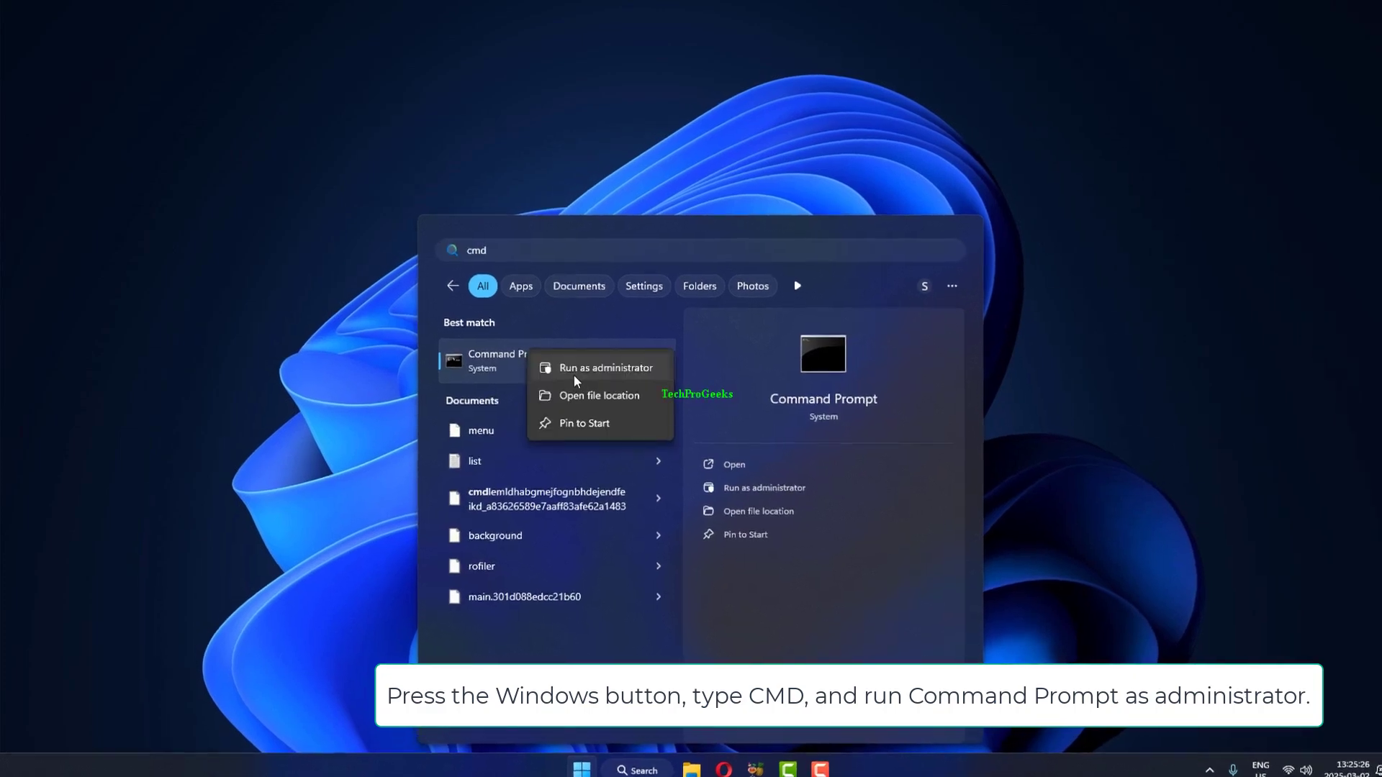
left_click(606, 368)
type("sfc")
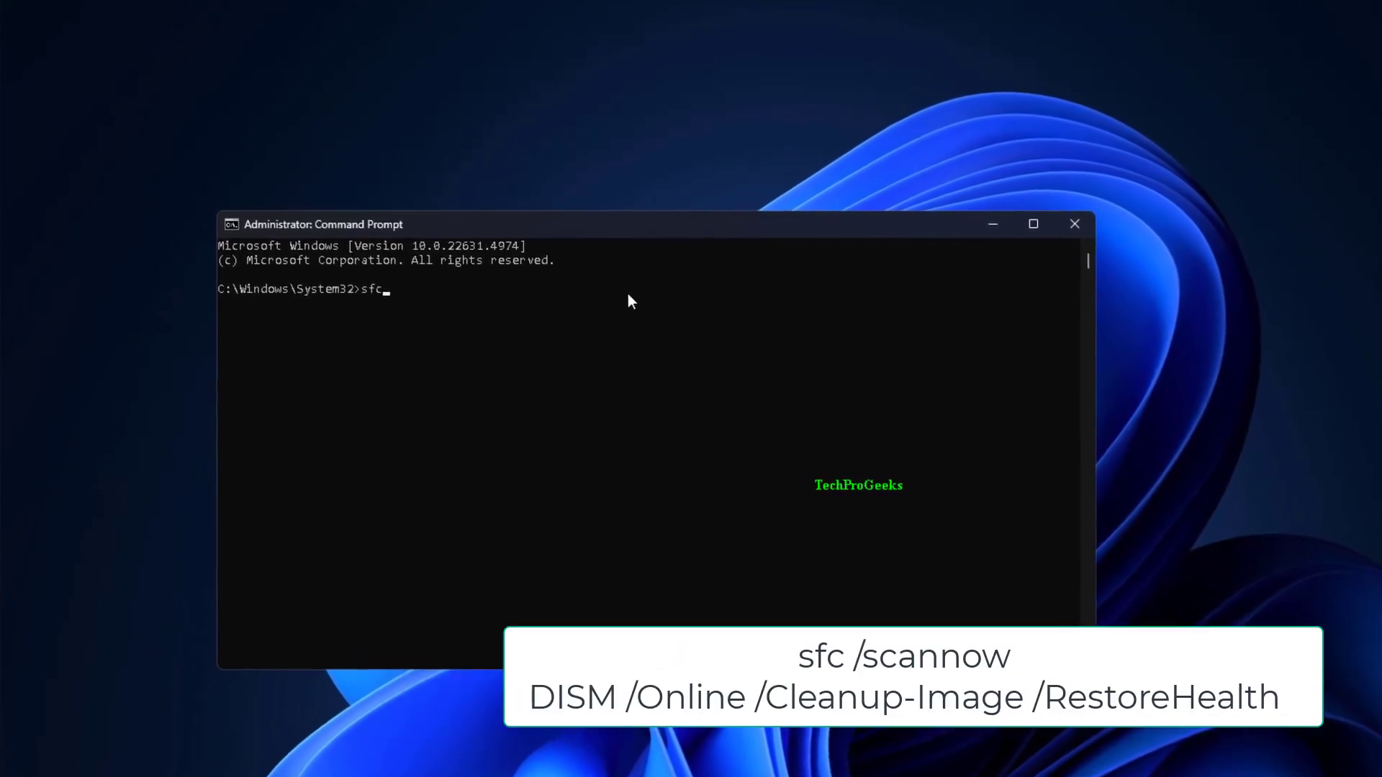
Run sfc /scannow and DISM /Online /Cleanup-Image /RestoreHealth at the admin prompt
type("/scan")
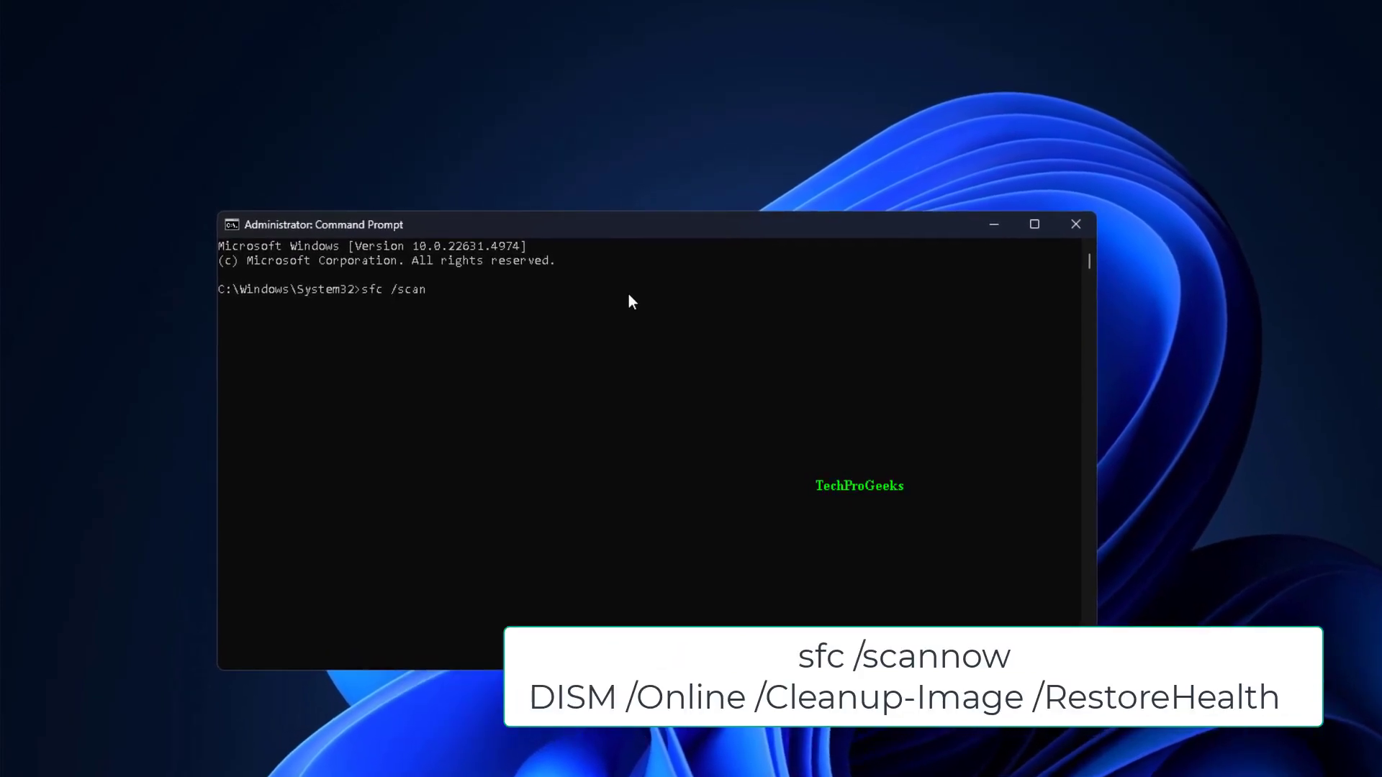
type("DISM /Online /Cleanup-Image /RestoreHealth")
key("Return")
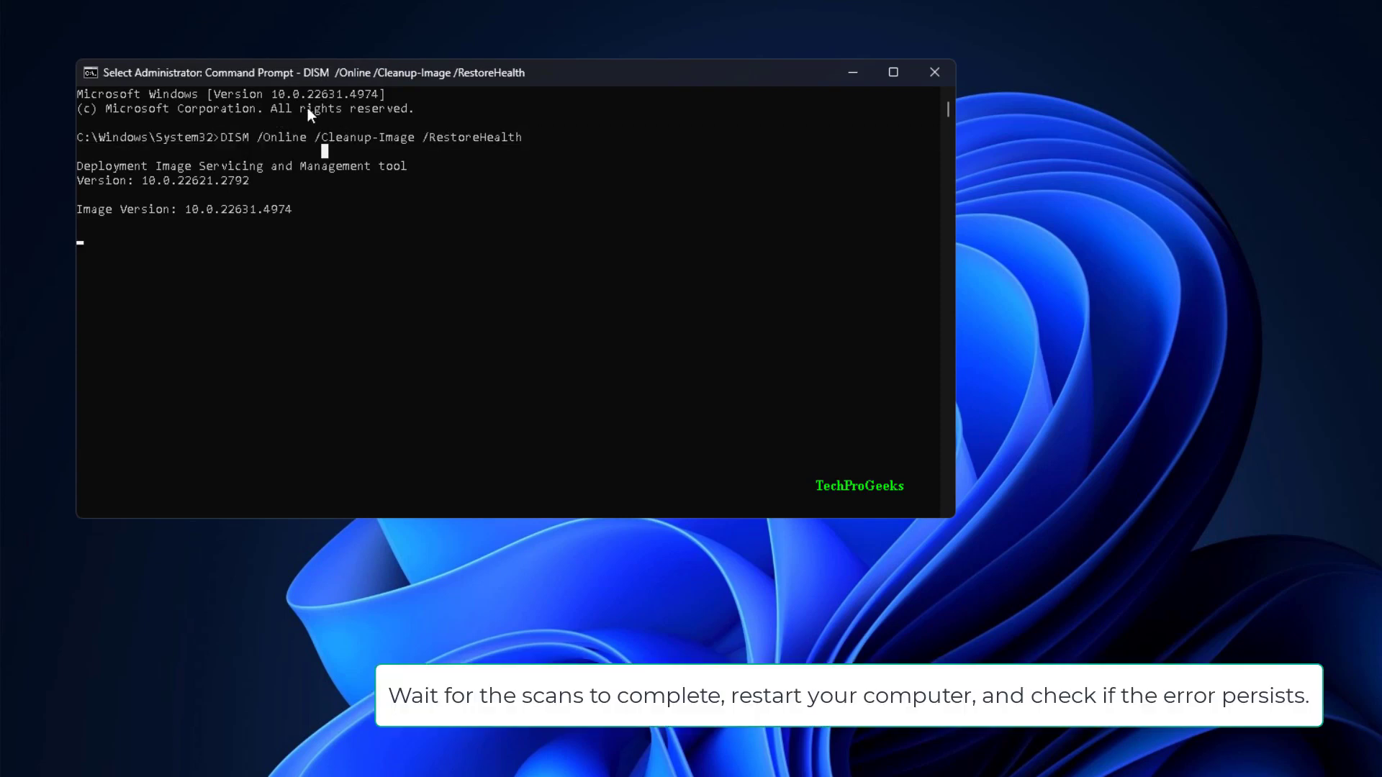
mouse_move(456, 193)
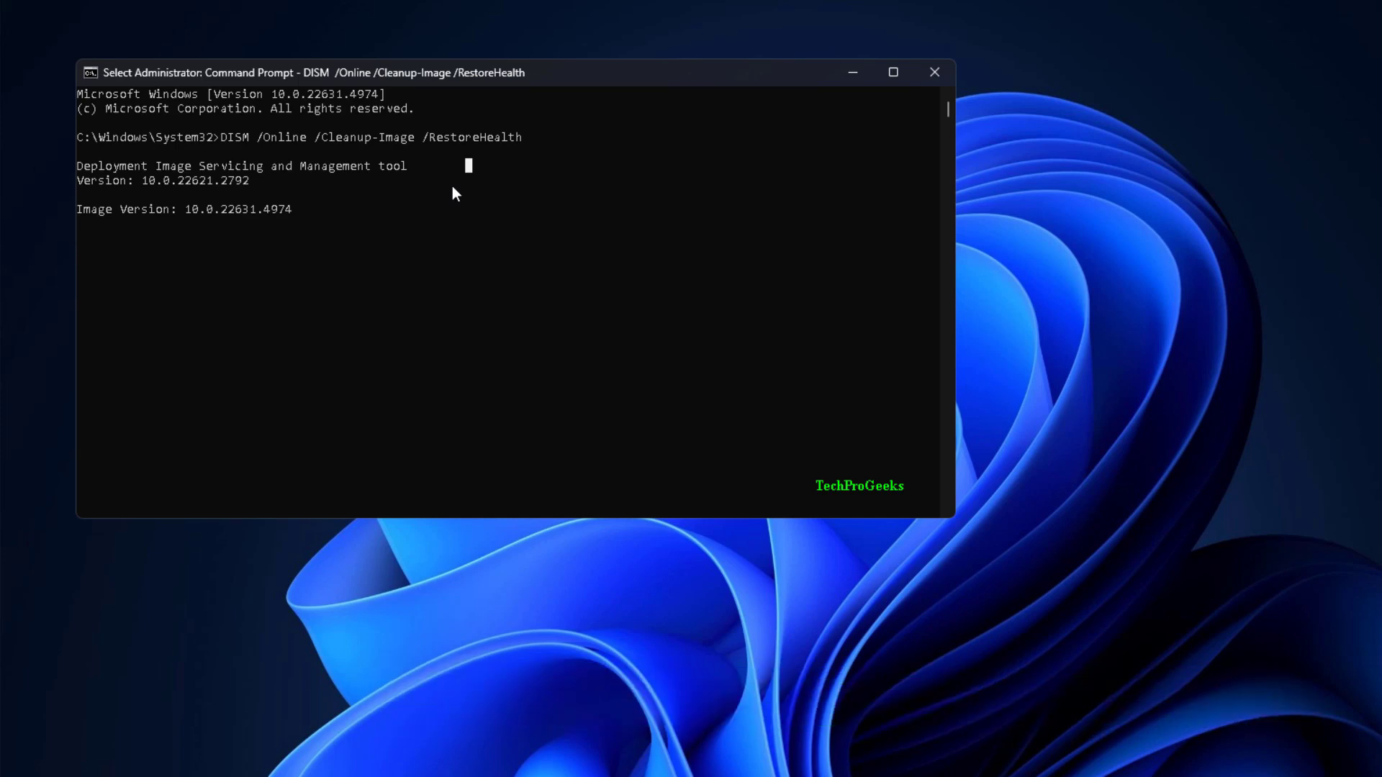
key("Super")
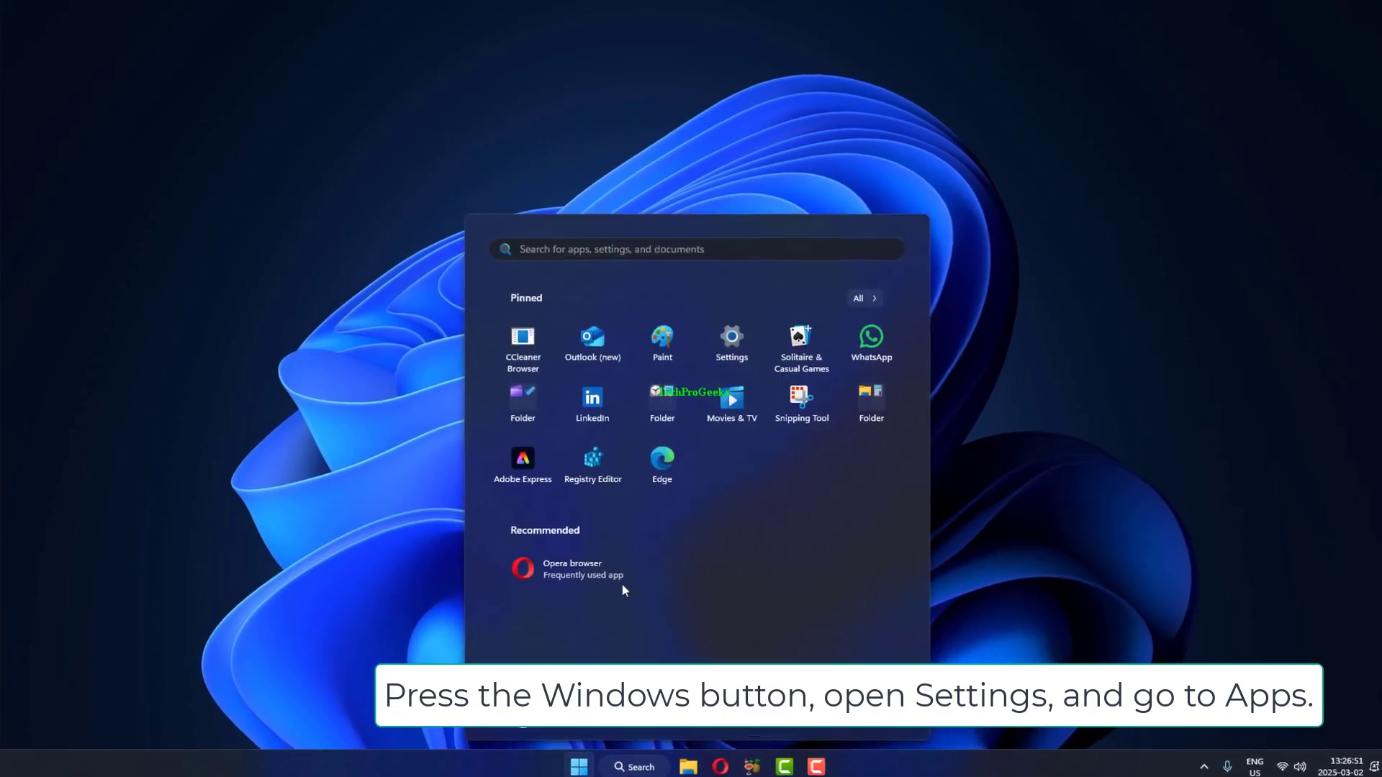
Open Settings from the Start menu and go to Apps > Installed apps
left_click(730, 337)
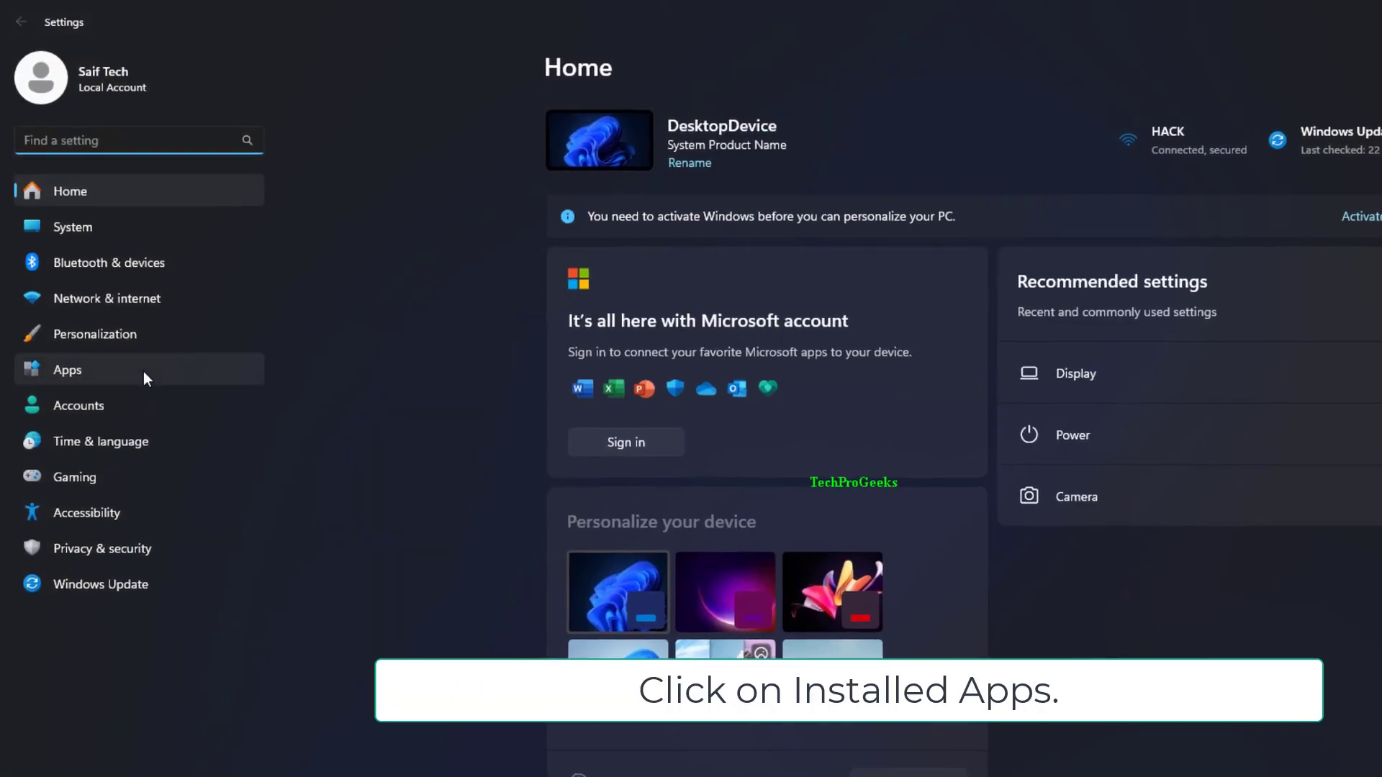
left_click(68, 370)
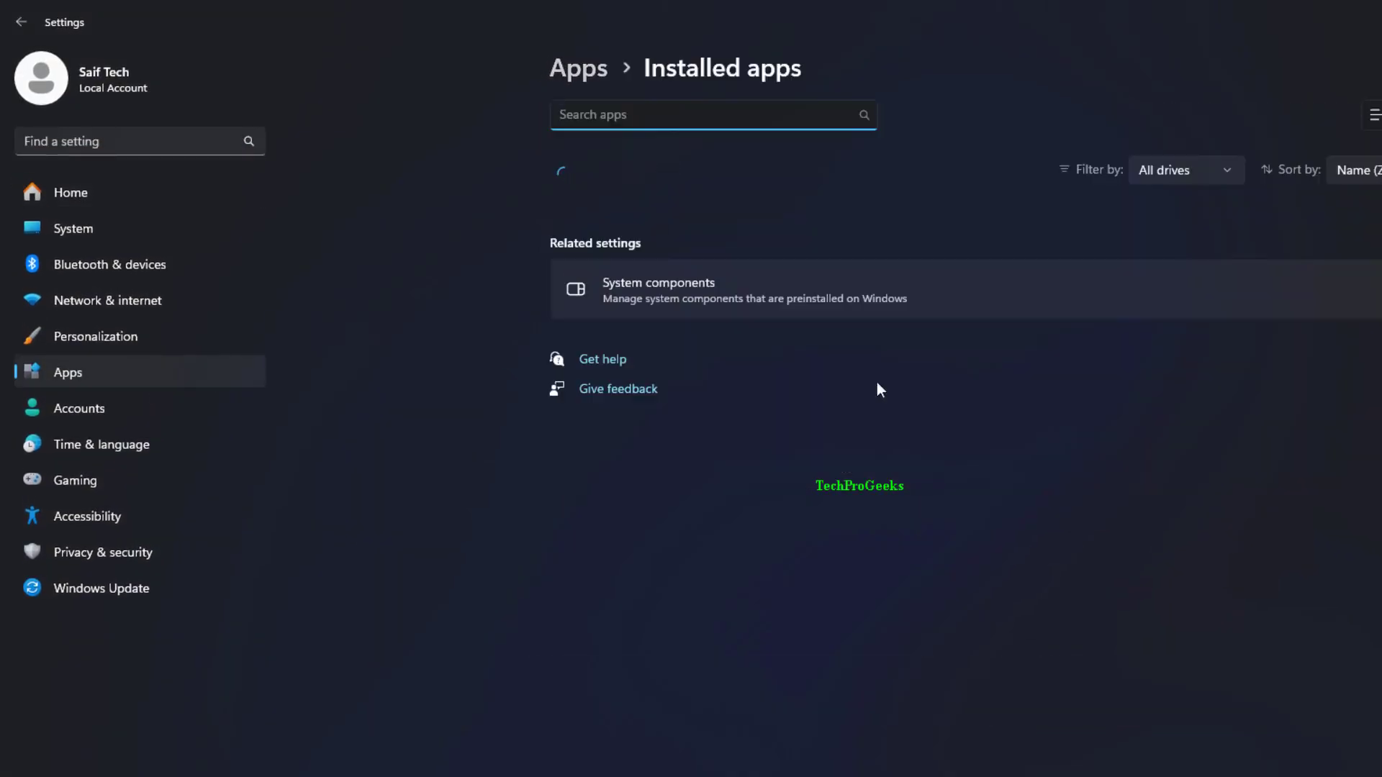